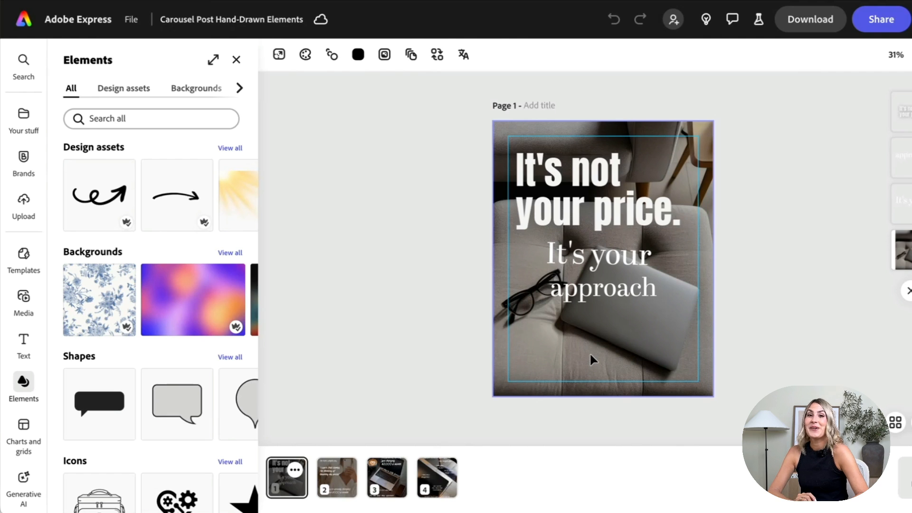
pyautogui.moveTo(595, 359)
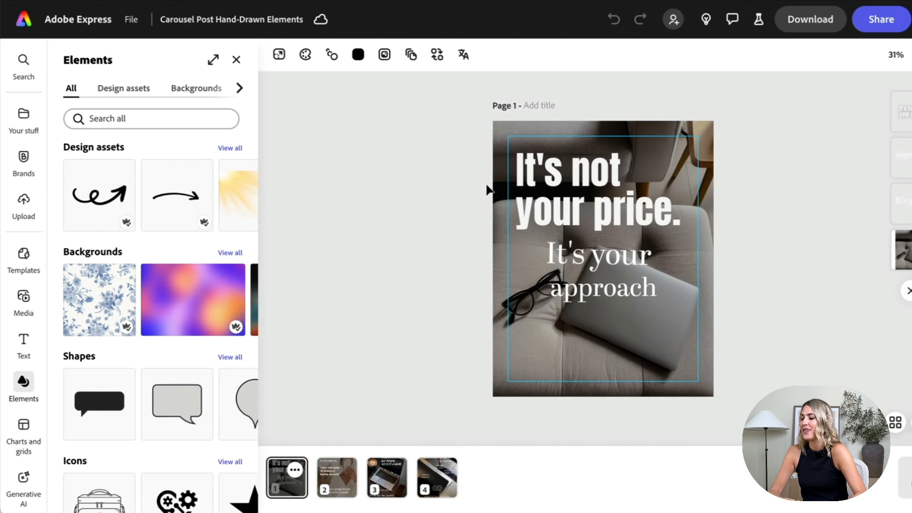
# Select the 'It's your approach' text on slide 1 to show its text settings.
pyautogui.click(605, 271)
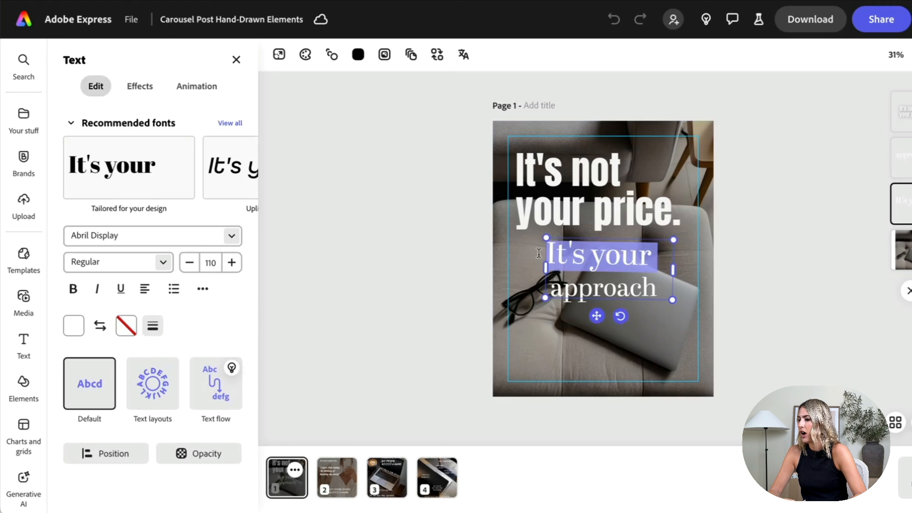
# Search 'handwriting', apply Adobe Handwriting, try Frank, then settle on the Ernie style.
pyautogui.click(152, 236)
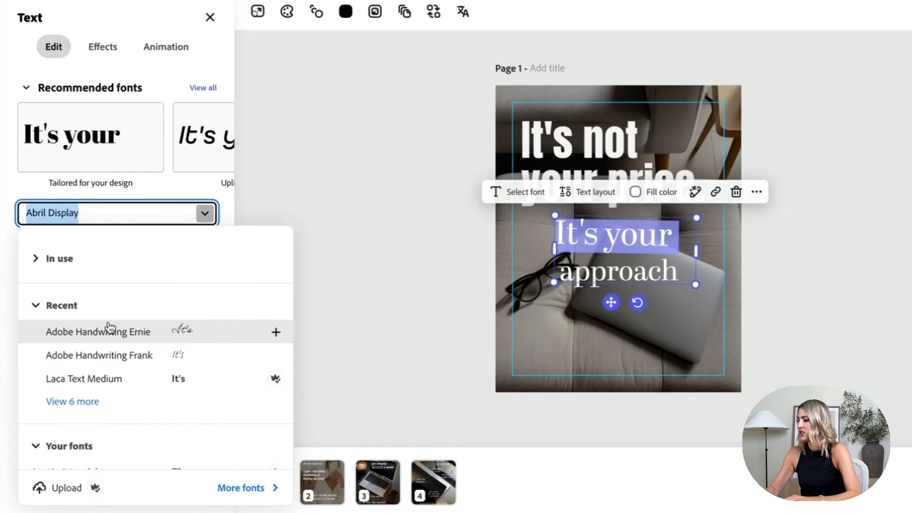
pyautogui.write('handwriting')
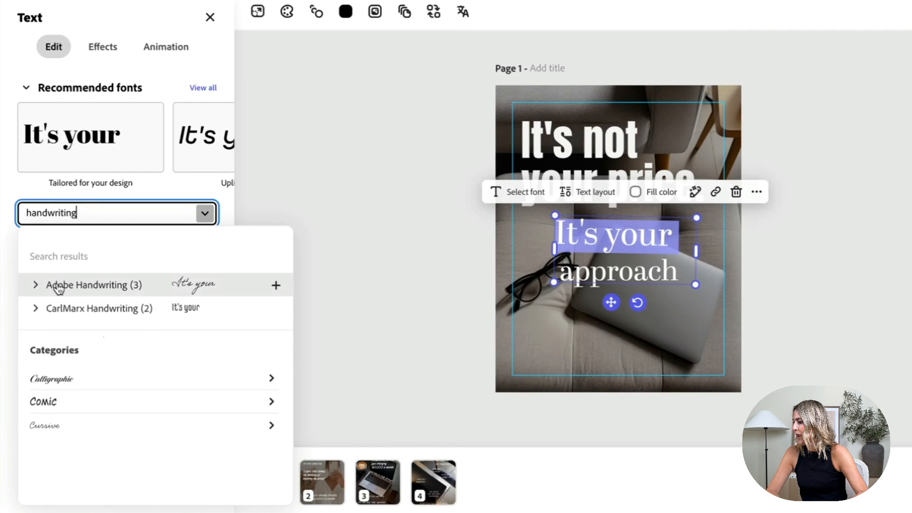
pyautogui.click(93, 285)
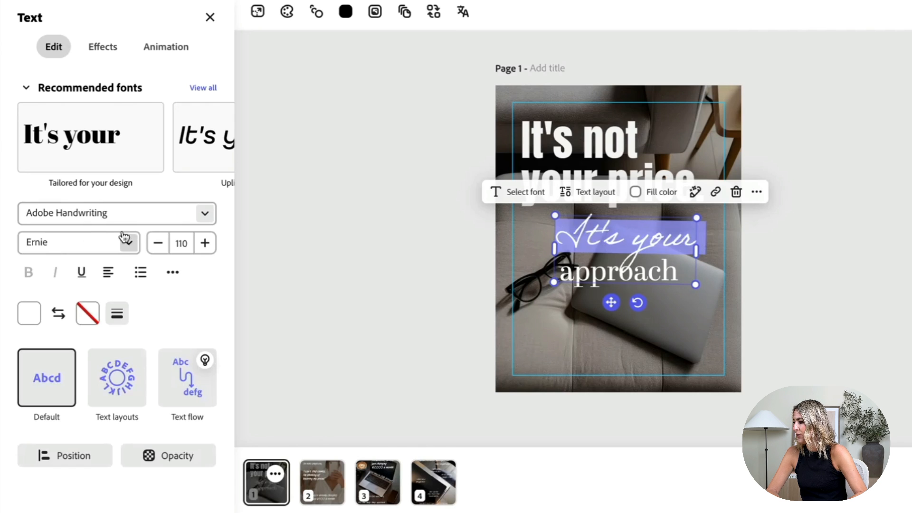
pyautogui.click(79, 242)
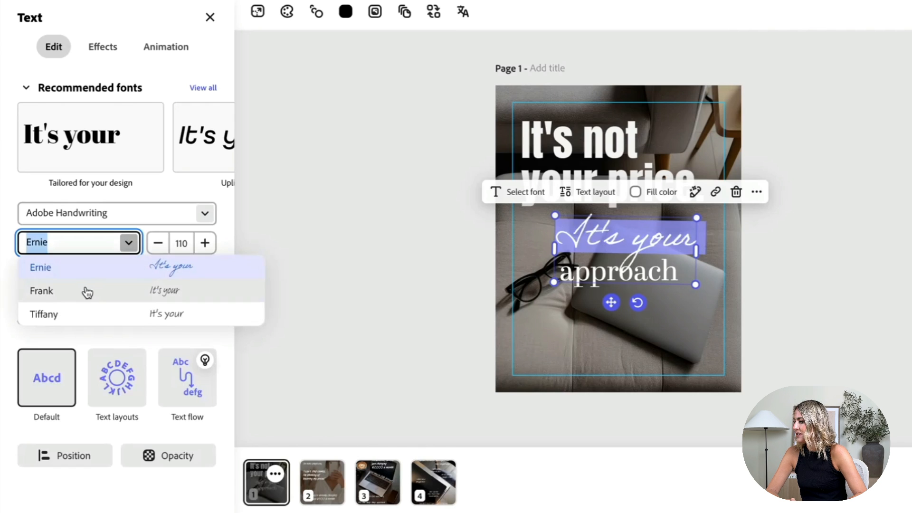
pyautogui.click(41, 291)
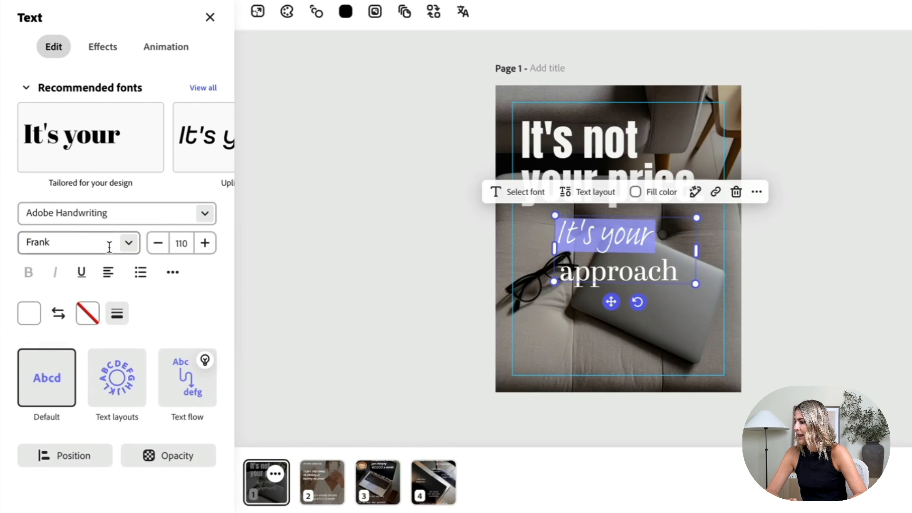
pyautogui.click(79, 243)
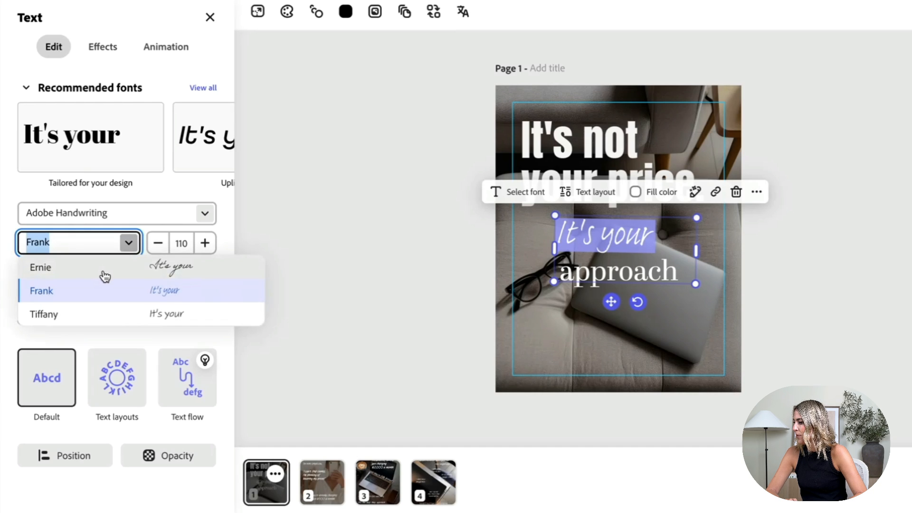
pyautogui.click(40, 267)
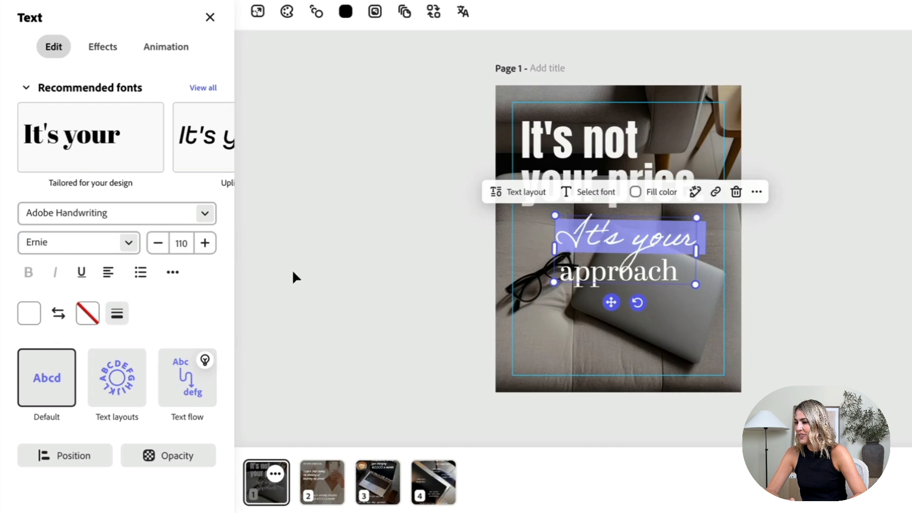
pyautogui.write('handwrit')
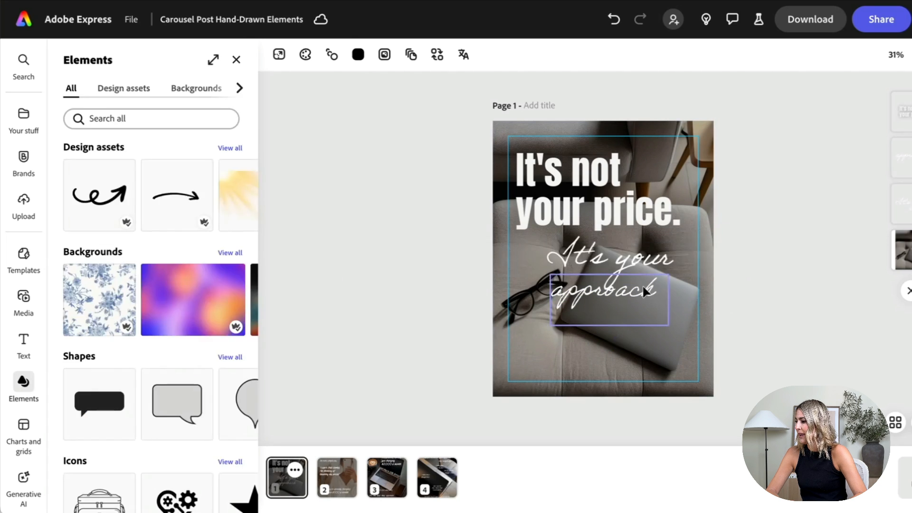
# Rotate the handwritten text onto the laptop and add a white hand-drawn heart at top right.
pyautogui.click(593, 258)
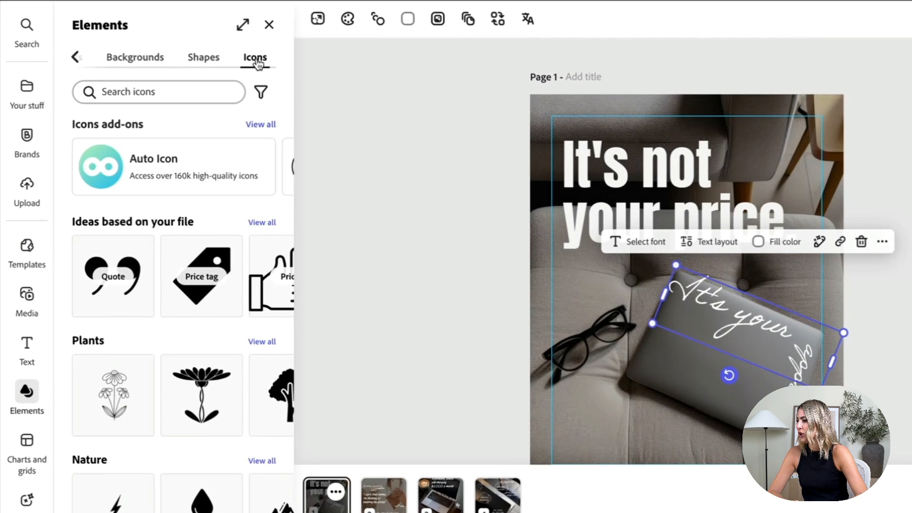
pyautogui.click(156, 91)
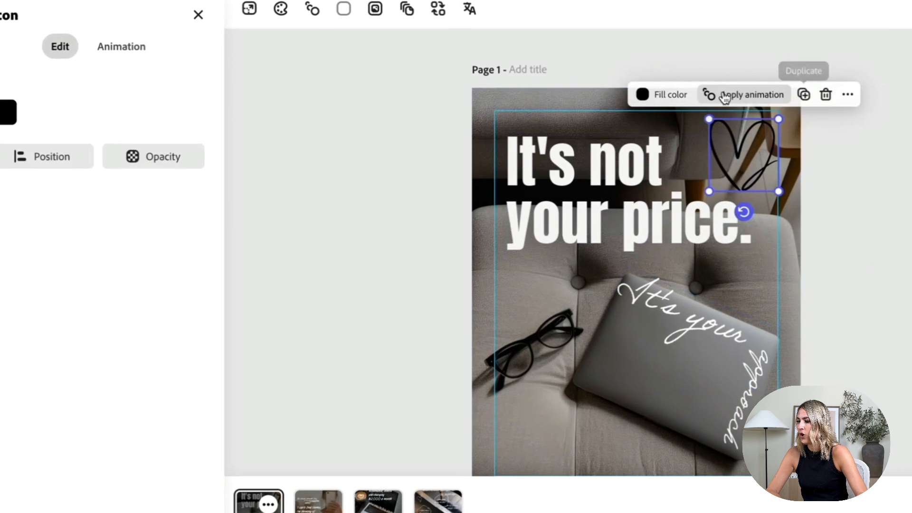
pyautogui.click(642, 94)
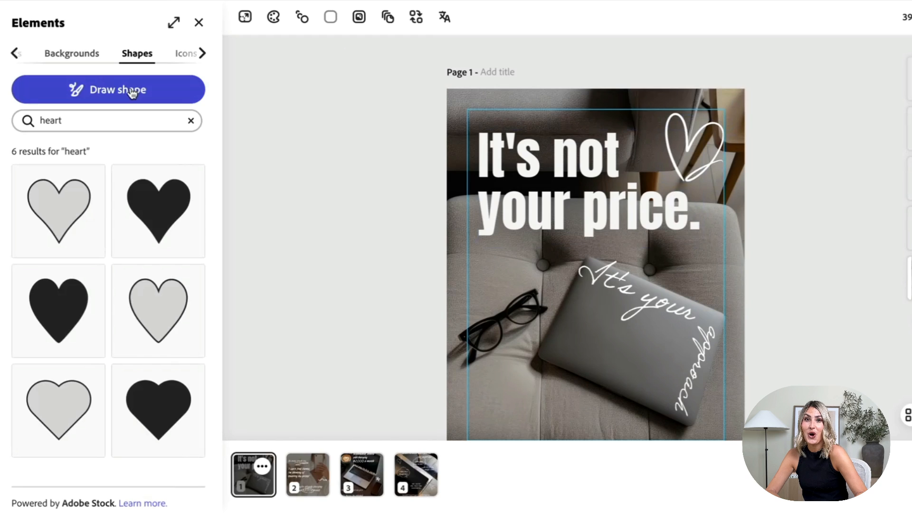
# Try Draw shape brush styles, then add a white wavy hand-drawn line over the sofa.
pyautogui.click(108, 90)
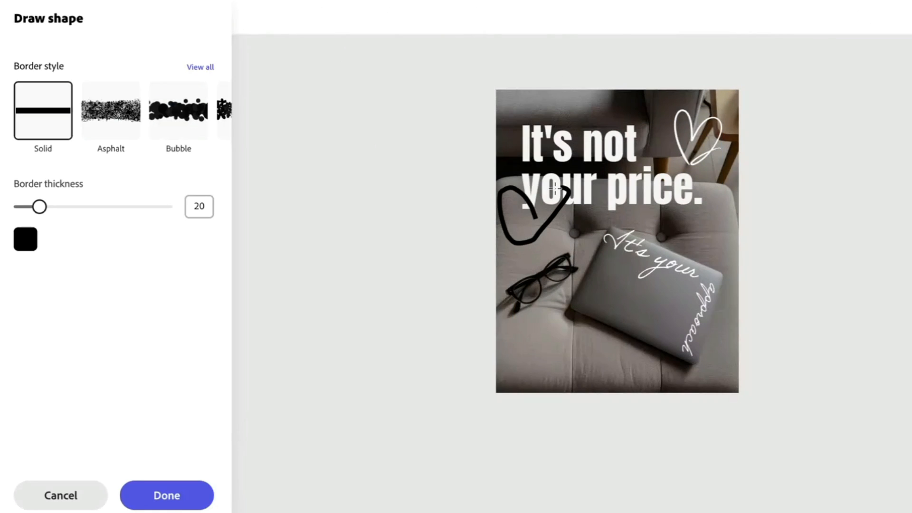
pyautogui.click(200, 66)
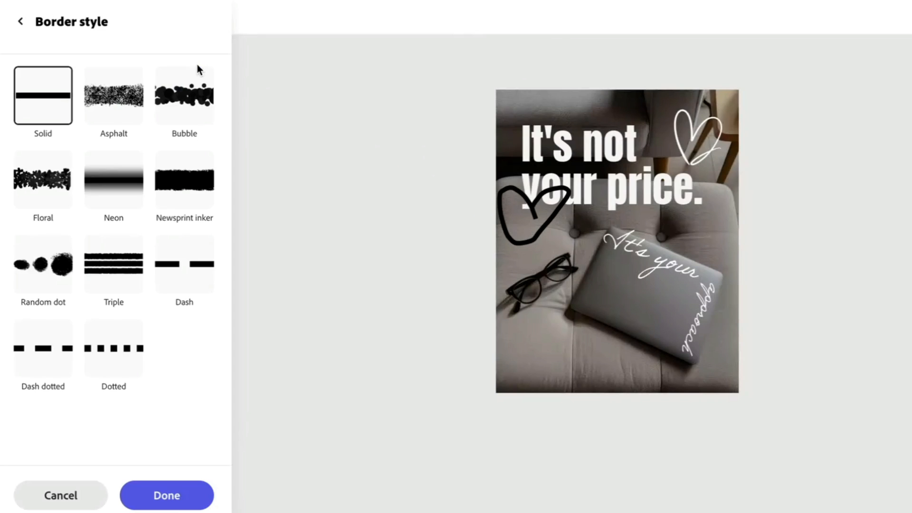
pyautogui.click(113, 179)
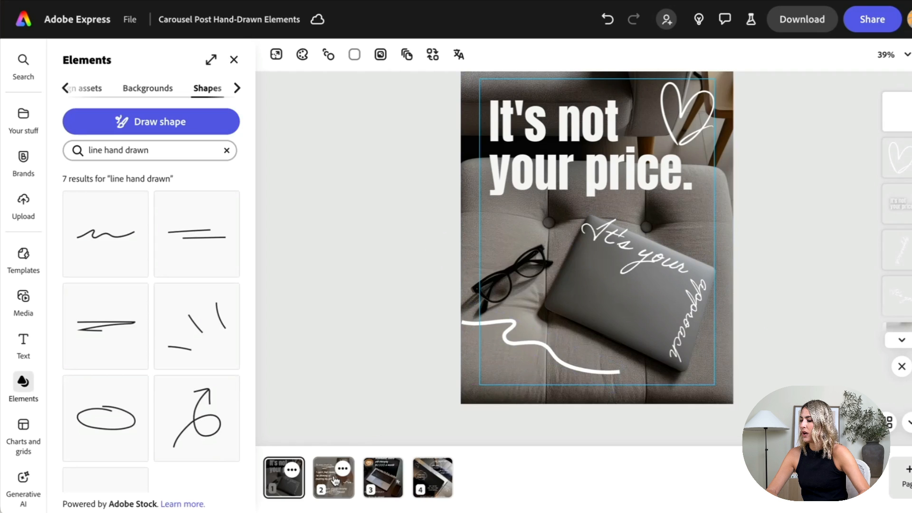
# On slide 2, add a hand-drawn double line under 'Too many people say,' and make it white.
pyautogui.click(334, 478)
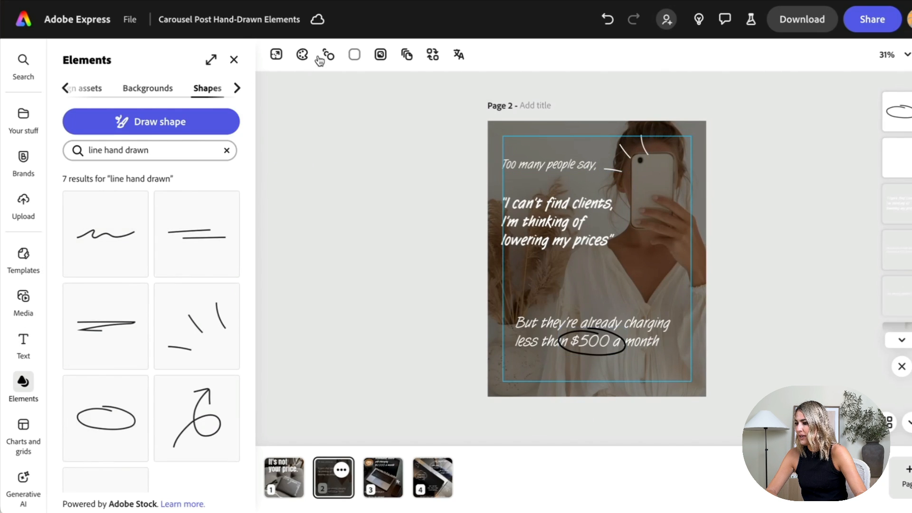
pyautogui.click(354, 54)
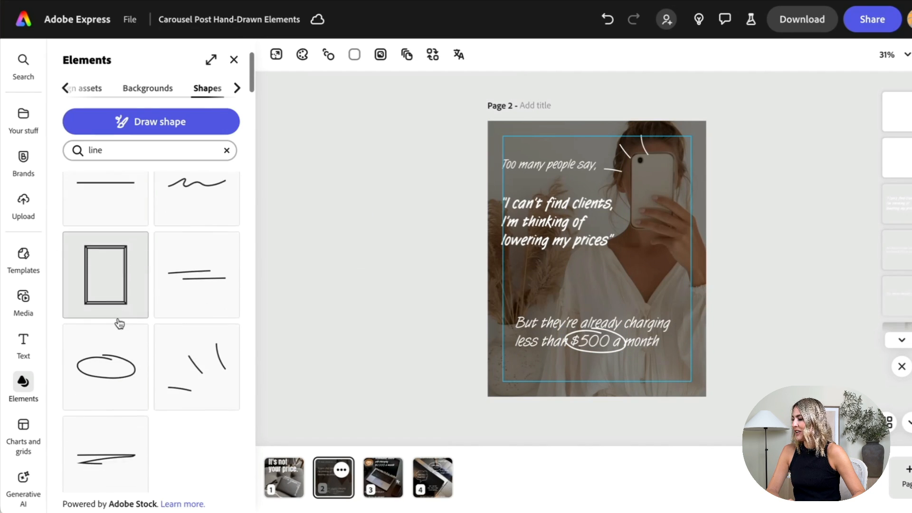
pyautogui.click(562, 221)
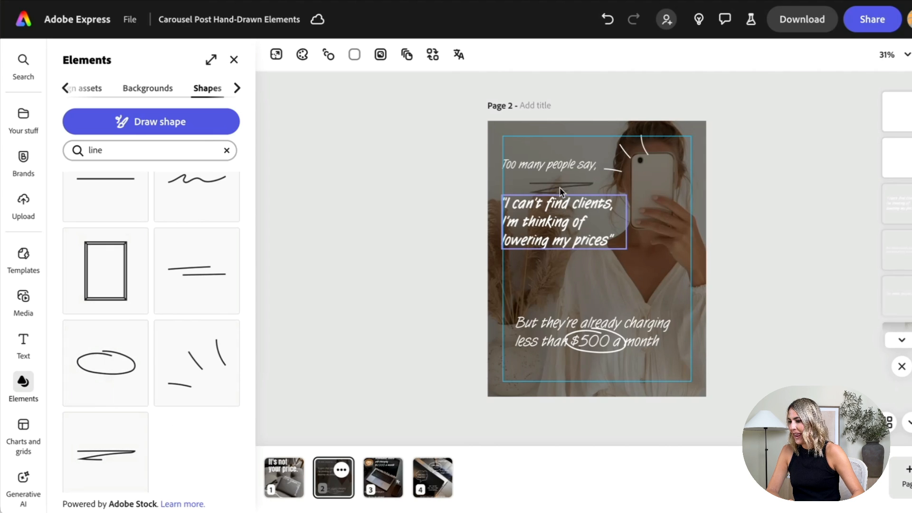
pyautogui.click(554, 179)
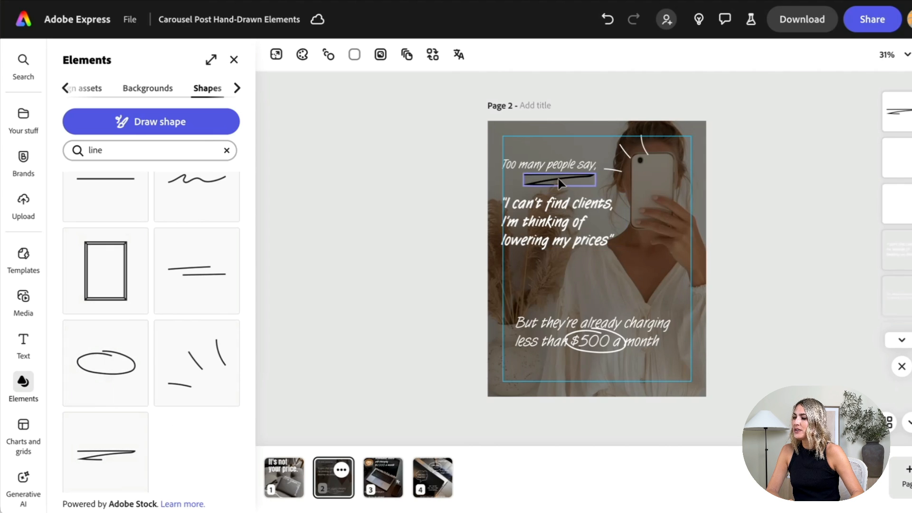
pyautogui.click(556, 179)
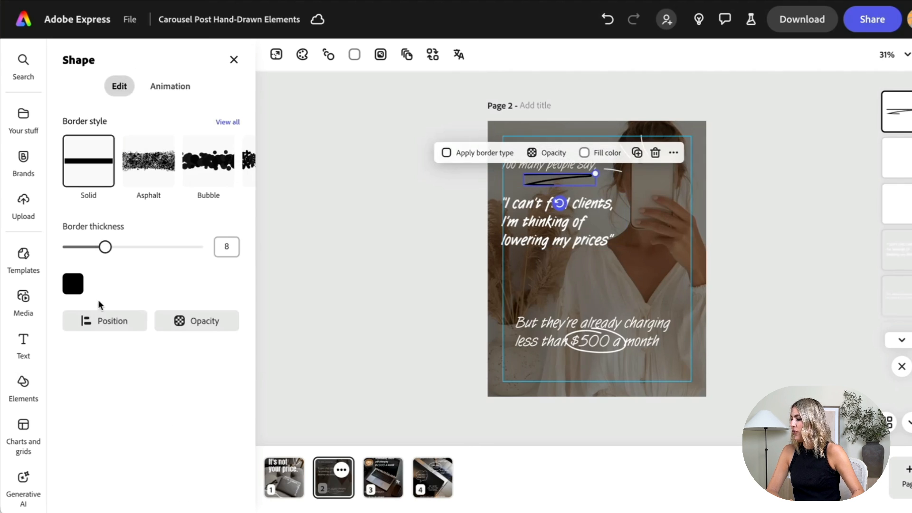
pyautogui.click(73, 284)
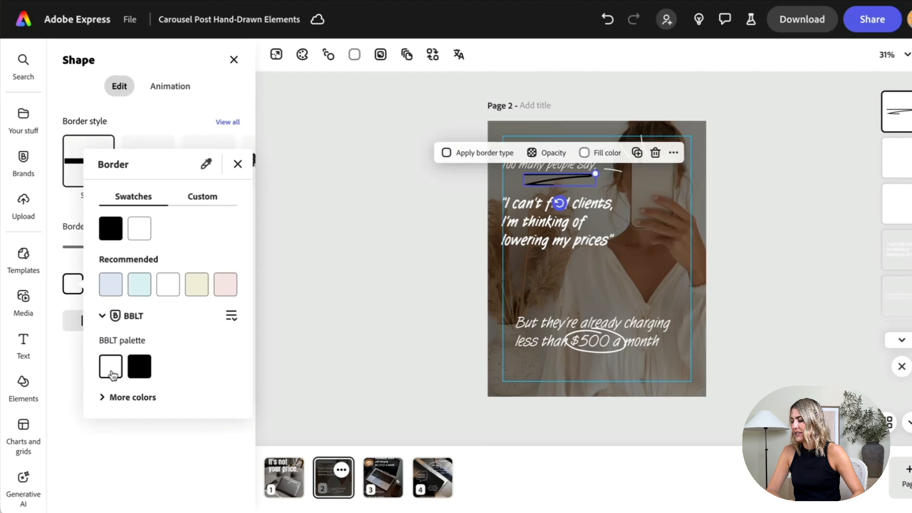
pyautogui.click(238, 164)
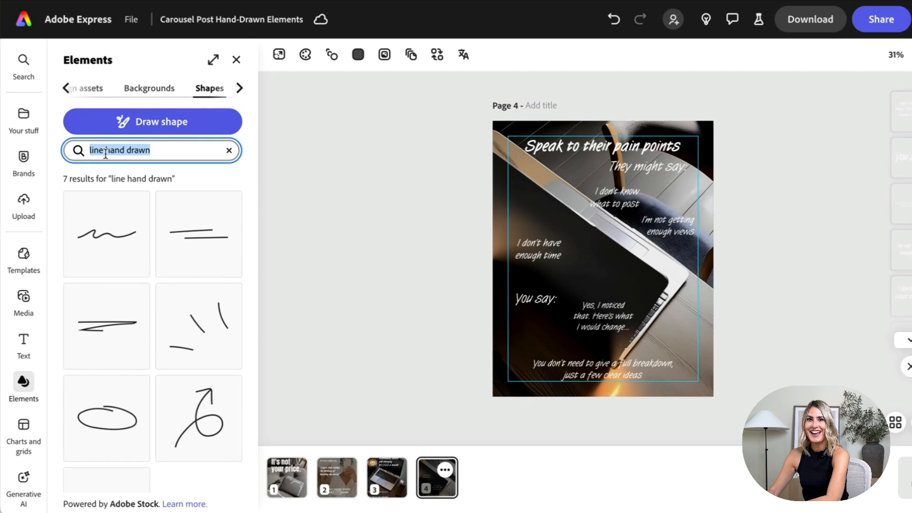
# Search Elements for 'speach bubble' and browse the results.
pyautogui.write('speac')
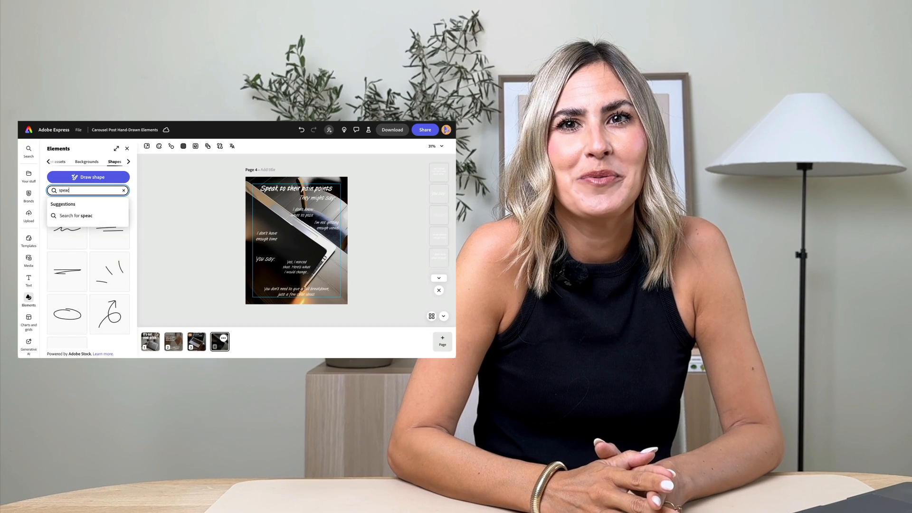
pyautogui.write('speach bubble')
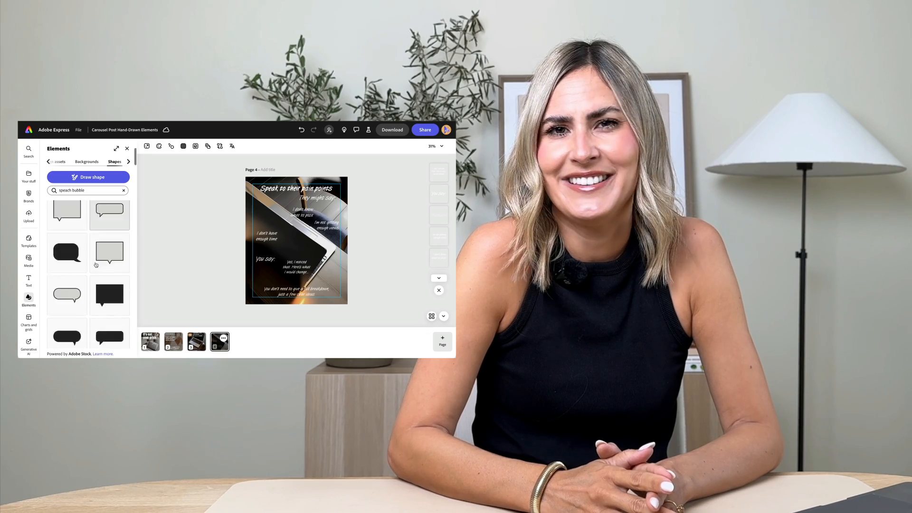
pyautogui.scroll(-3)
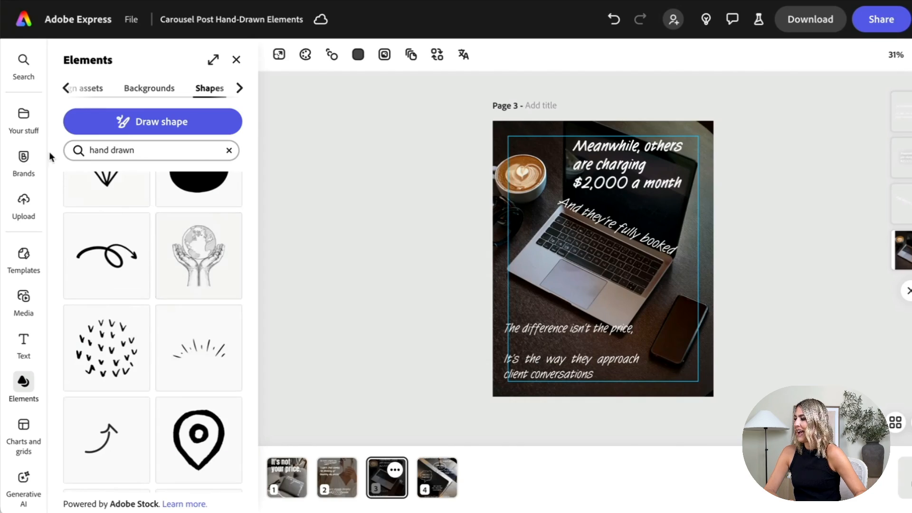
# Browse the hand-drawn shapes and place the white sparkle burst above the coffee cup on slide 3.
pyautogui.scroll(-3)
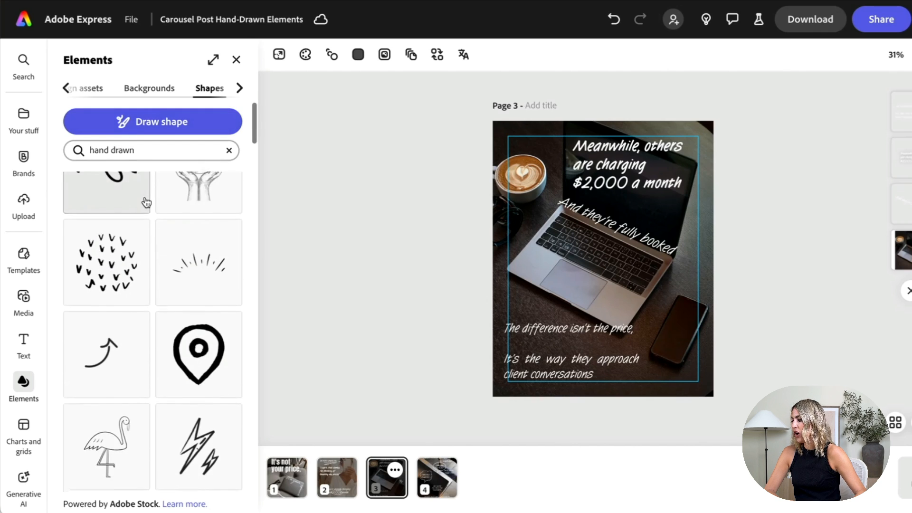
pyautogui.scroll(-3)
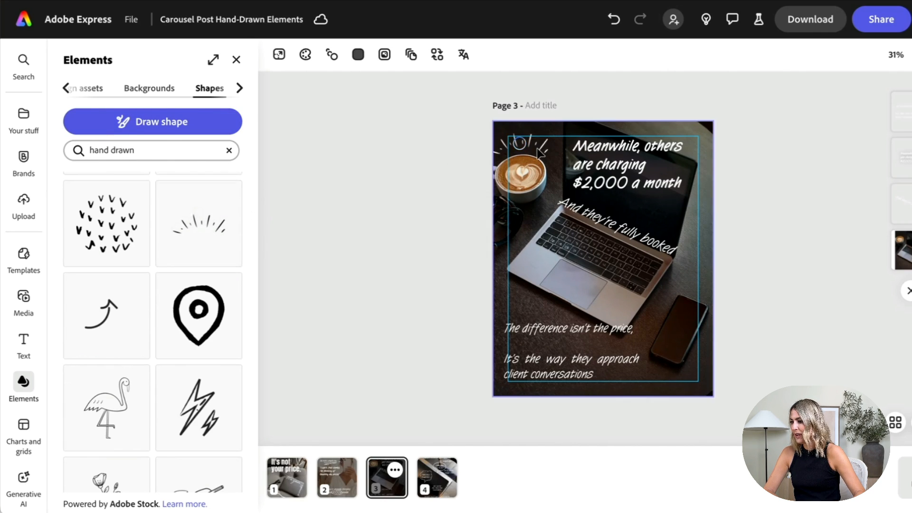
pyautogui.click(521, 144)
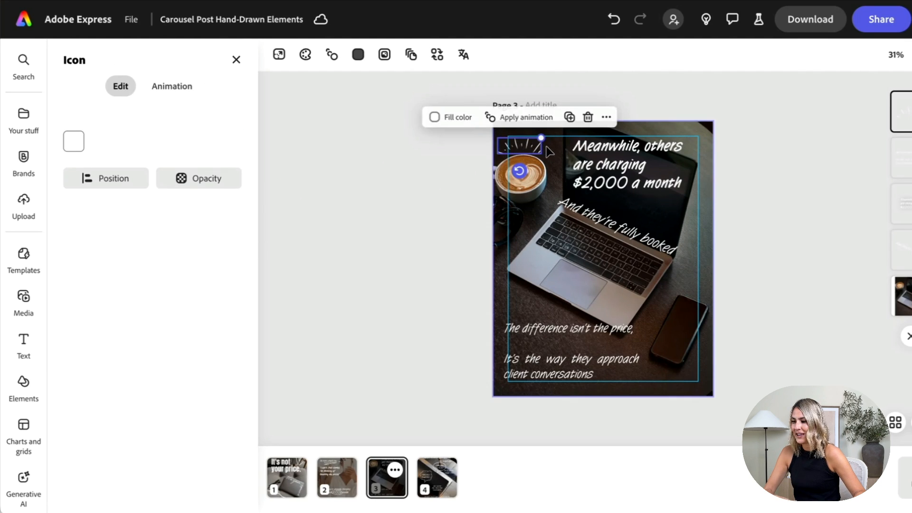
pyautogui.click(22, 386)
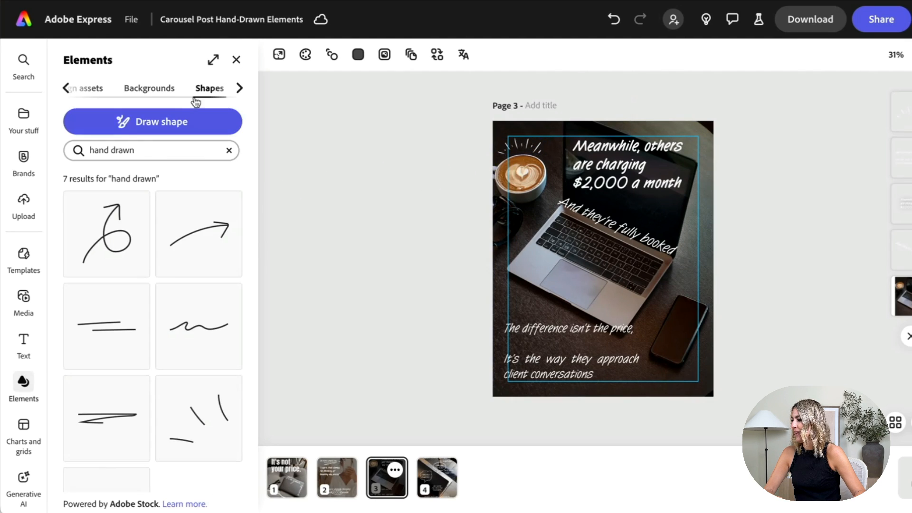
pyautogui.scroll(-3)
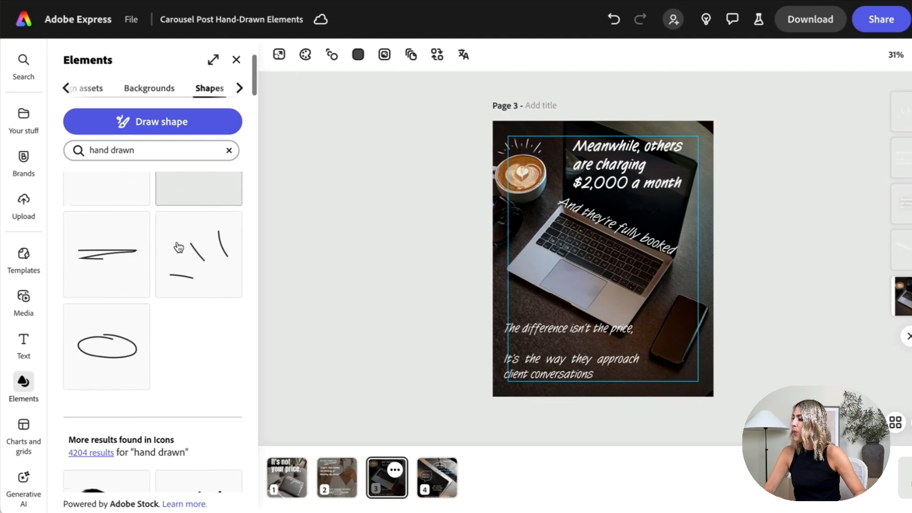
pyautogui.scroll(-3)
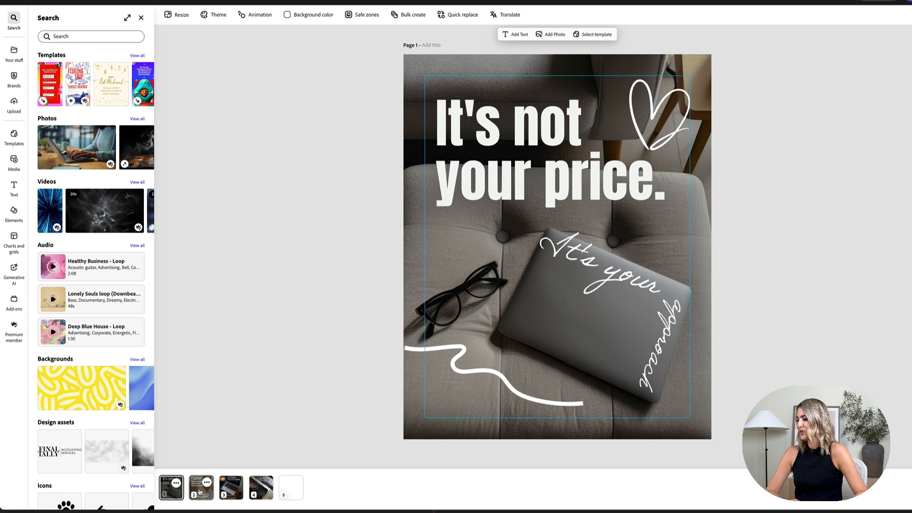
pyautogui.click(231, 487)
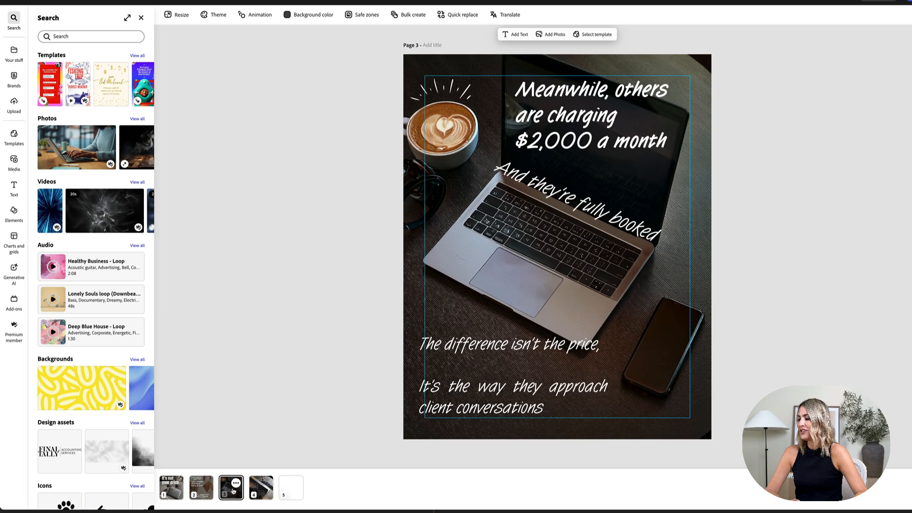